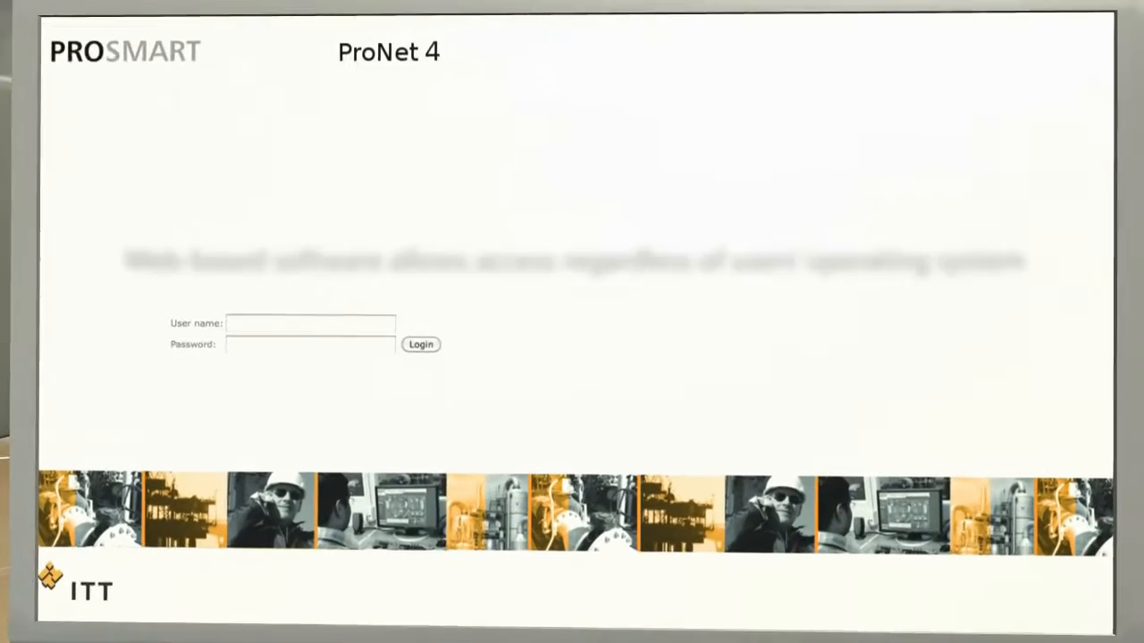
# - Enter the user name and password on the ProNet 4 sign-in form
pyautogui.click(311, 322)
pyautogui.write('Username')
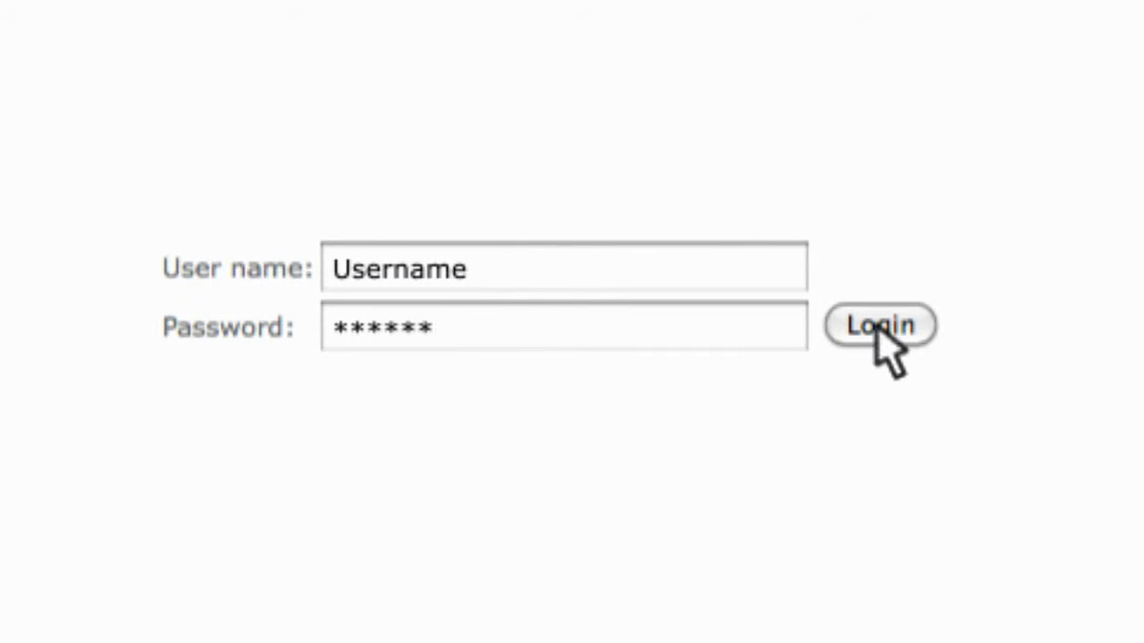
# - Log in, then go from the Middle East map marker to Refining Plant B's North Vacuum Bottoms Pump details
pyautogui.click(879, 325)
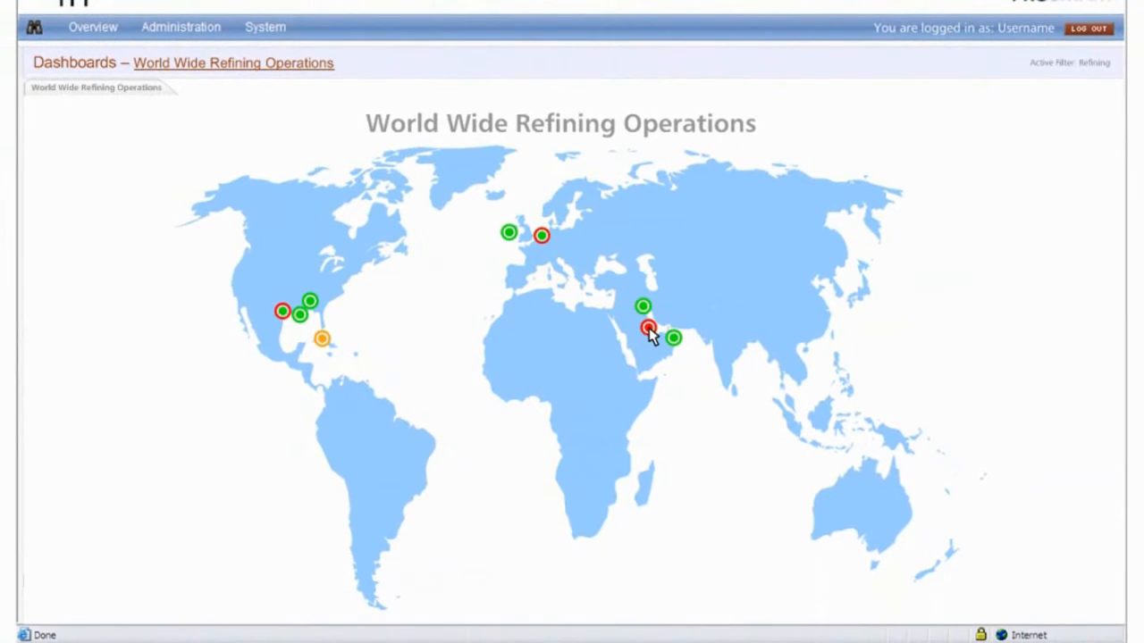
pyautogui.click(648, 329)
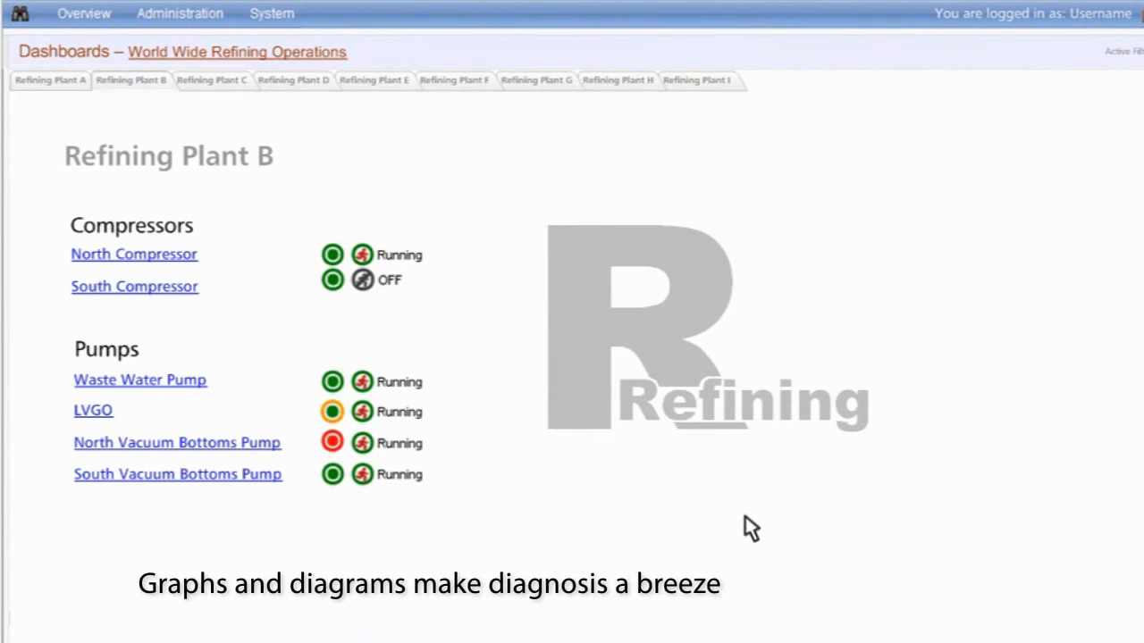
pyautogui.moveTo(251, 450)
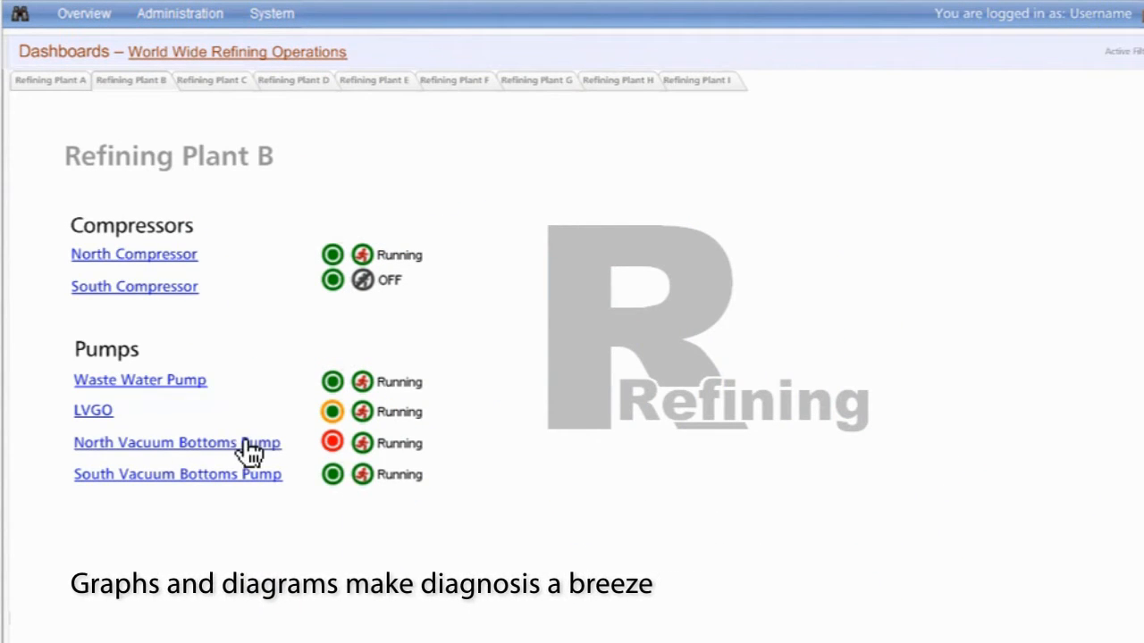
pyautogui.click(177, 444)
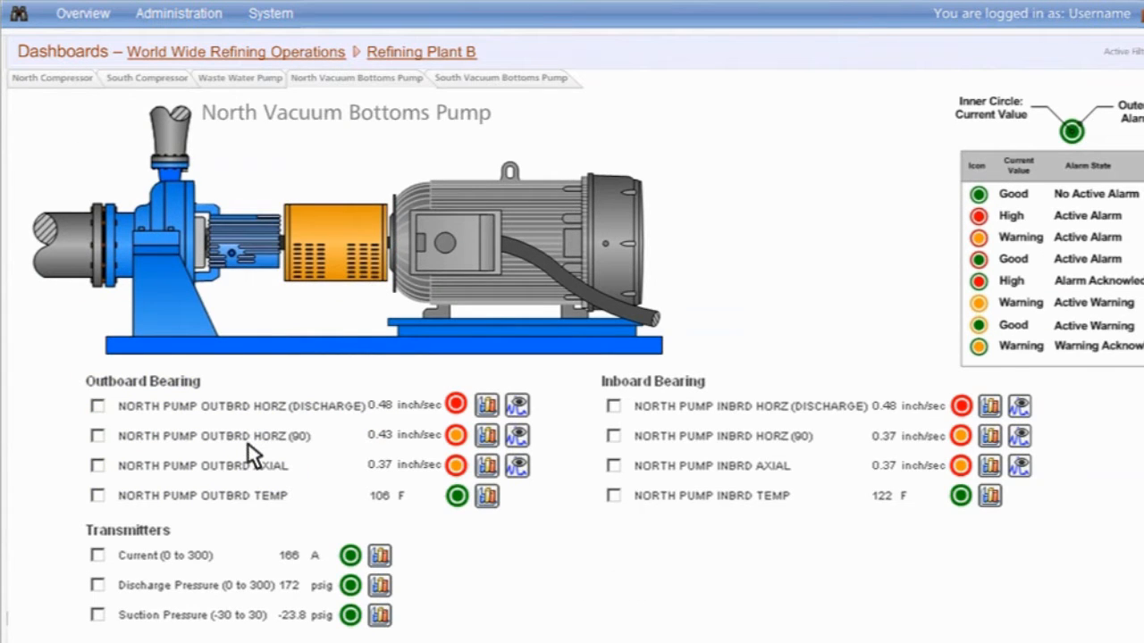
pyautogui.moveTo(486, 411)
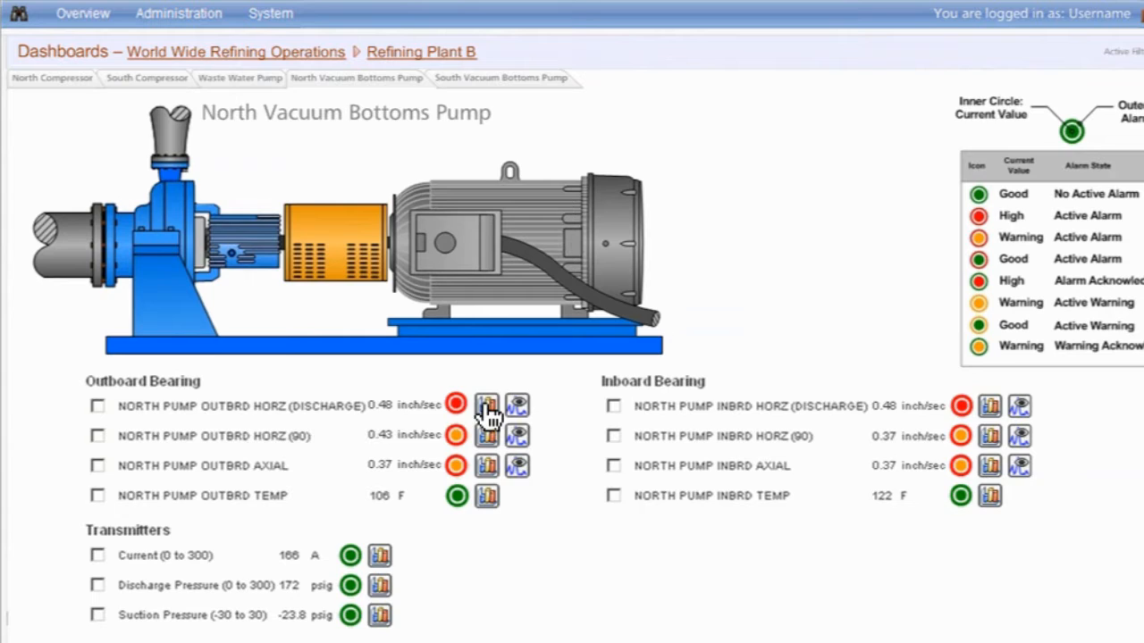
# - Show the NORTH PUMP OUTBRD HORZ (DISCHARGE) FFT graph as a waterfall of dated spectra
pyautogui.click(486, 404)
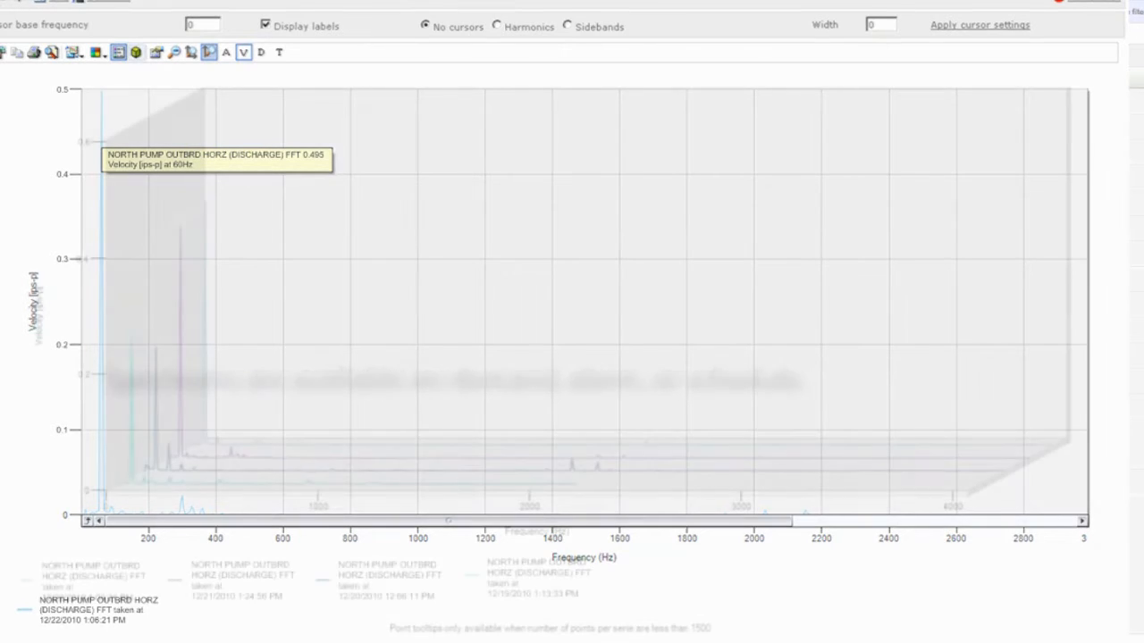
pyautogui.click(128, 52)
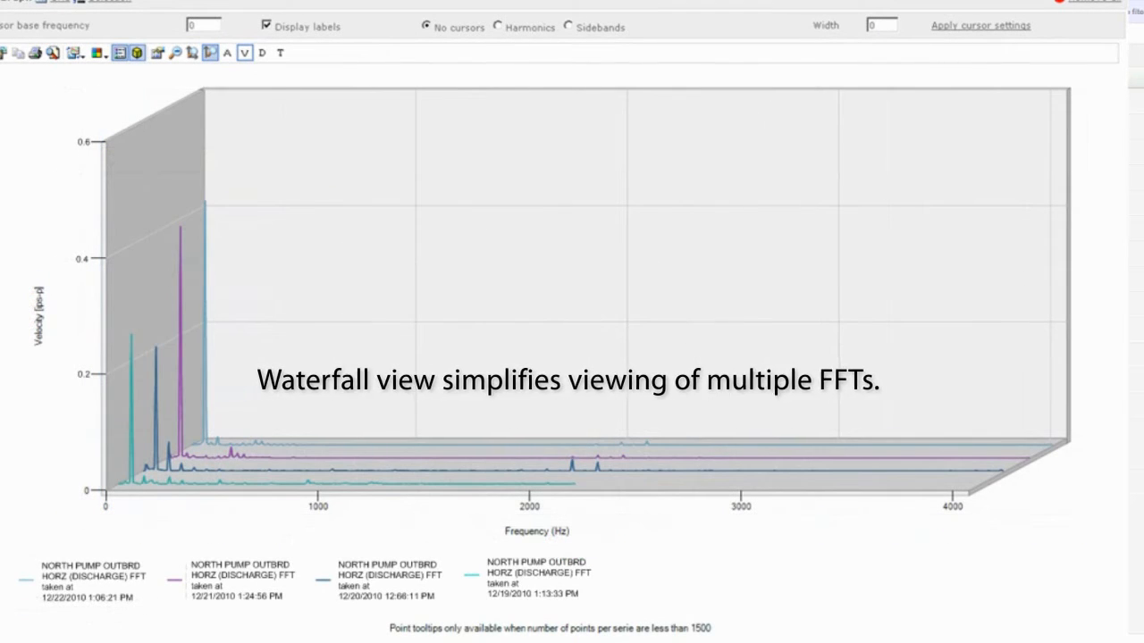